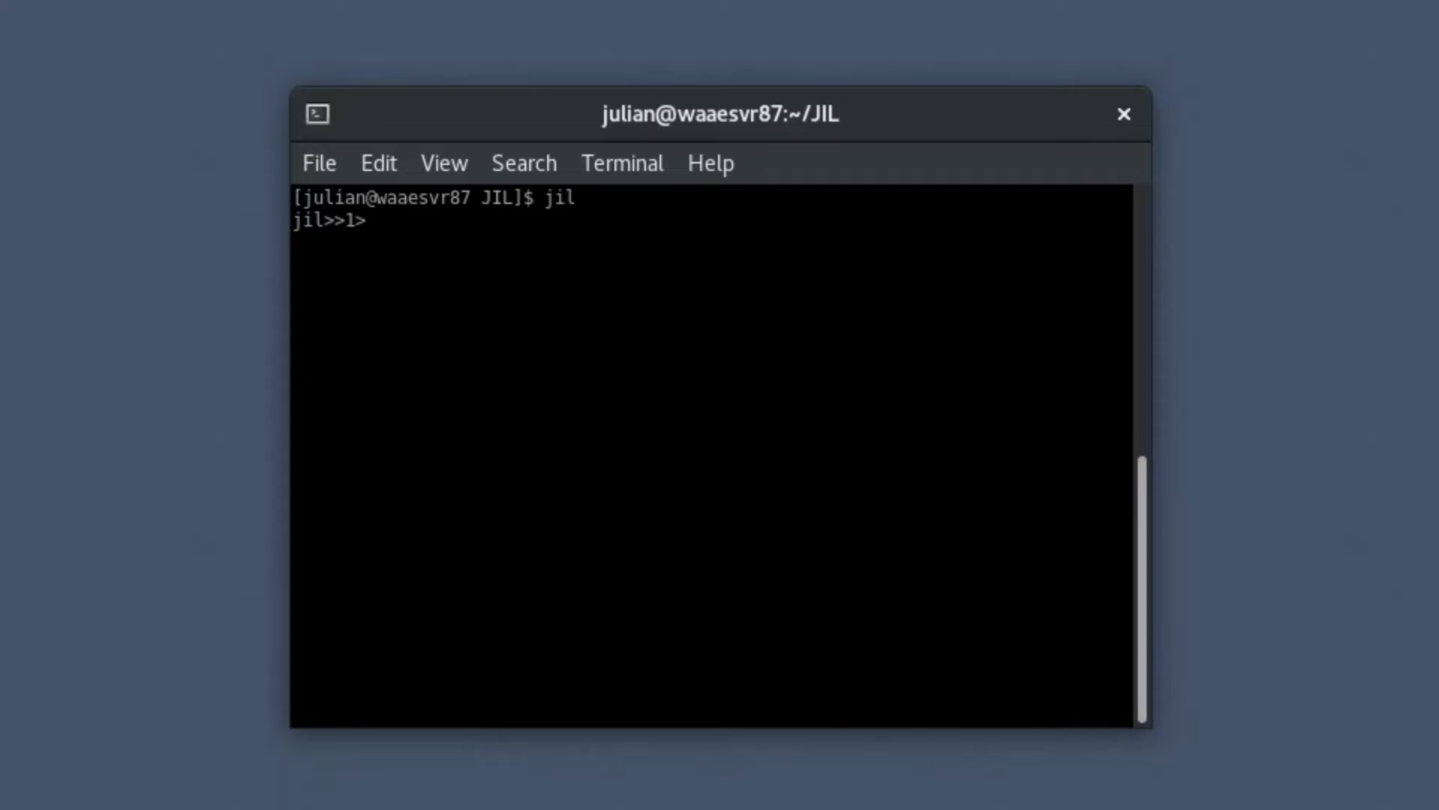
# - Enter rename_job: TEST.TRNG.CD with new_name: TEST.TRNG.CMDJOB01.CD at the jil prompt
pyautogui.write('rename_job:')
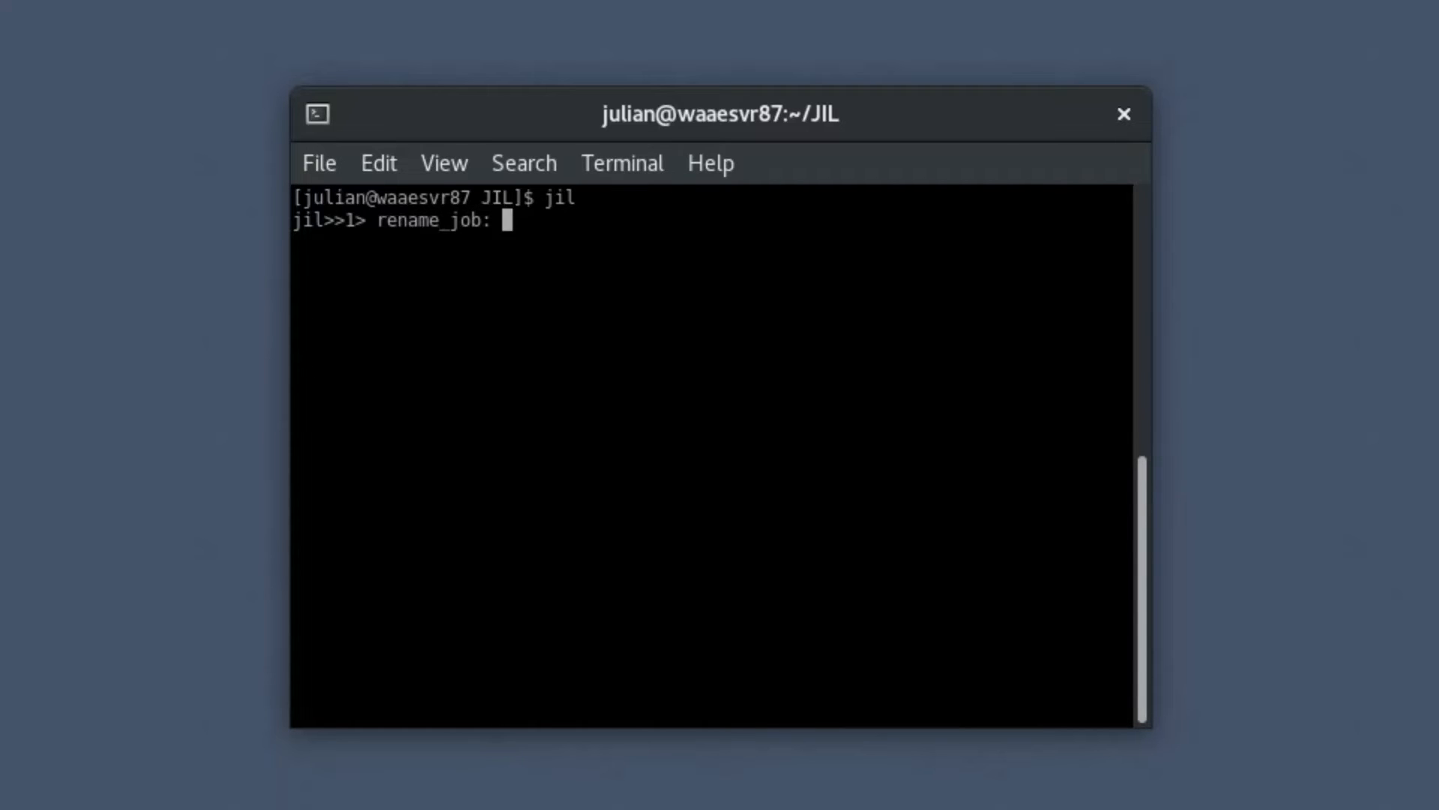
pyautogui.write('TEST.TRNG.CD')
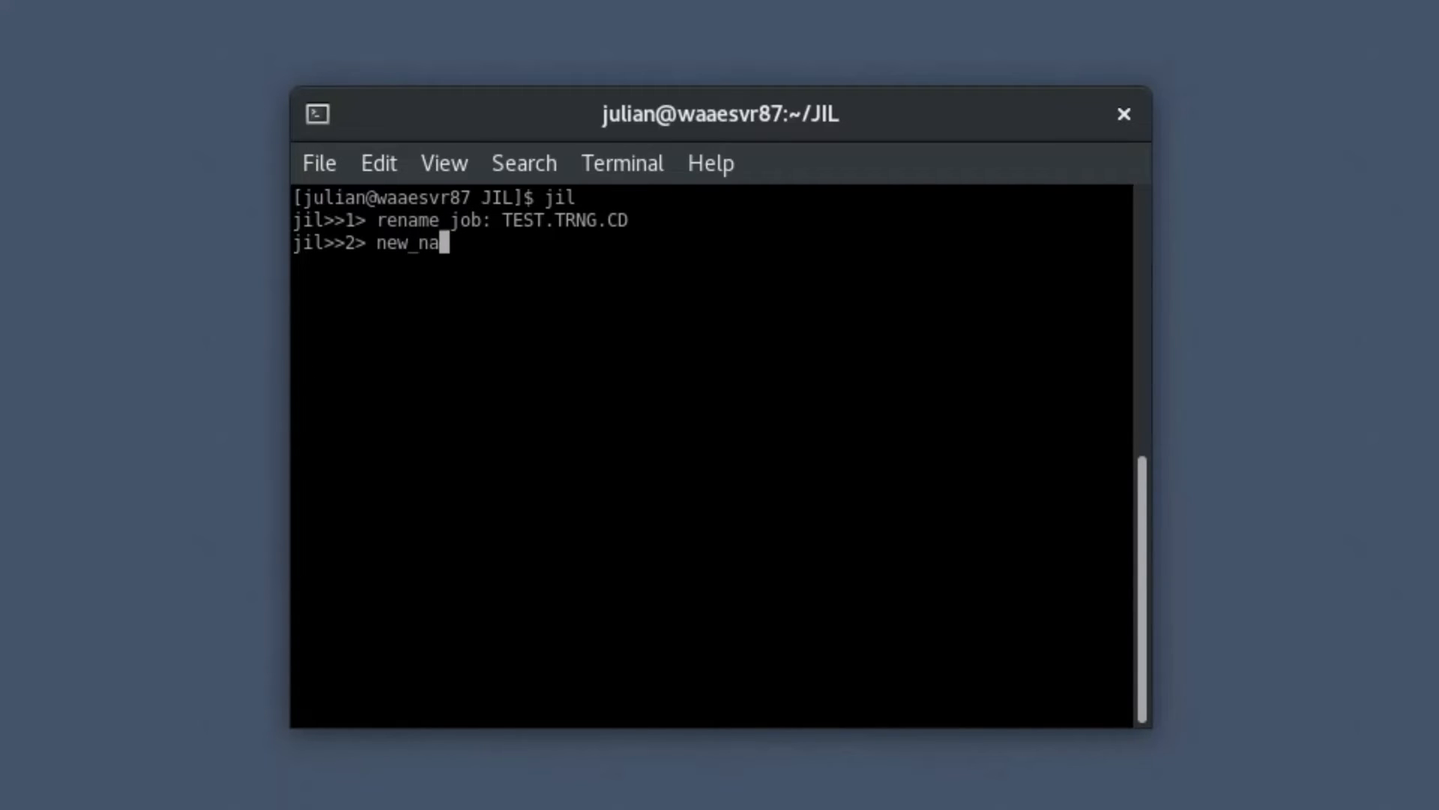
pyautogui.write('me: TEST.TRNG.')
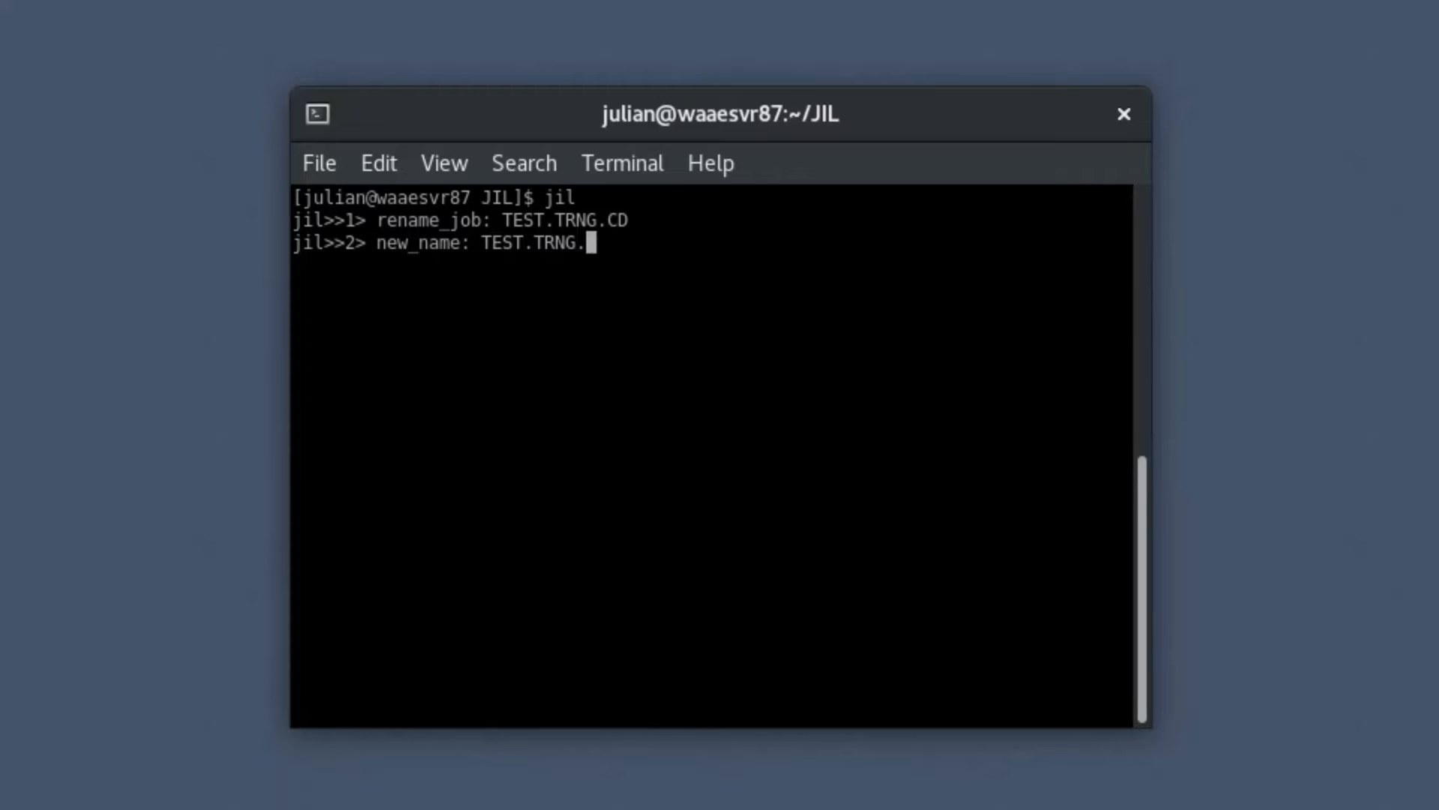
pyautogui.write('CMDJOB01.CD')
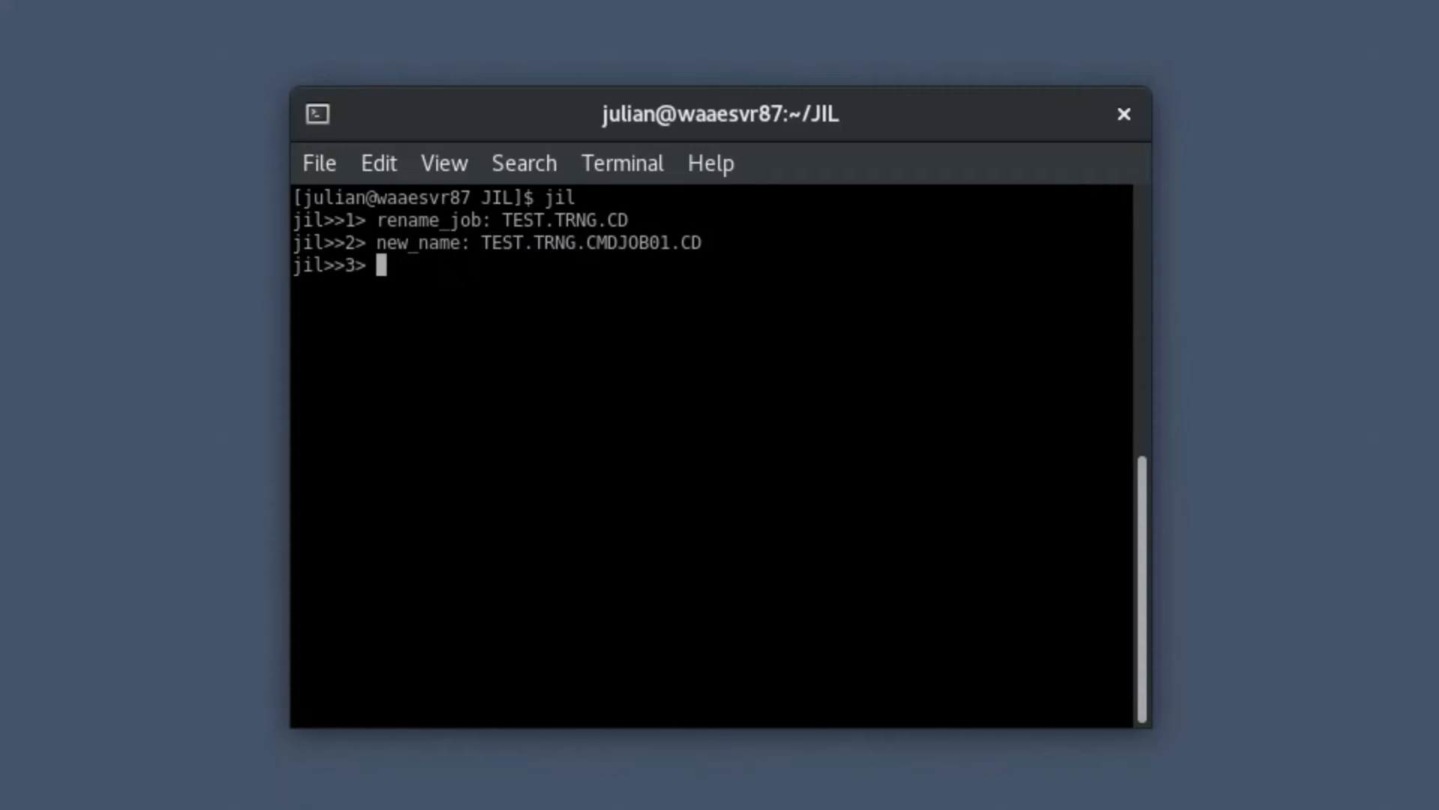
# - Exit the JIL session to commit the rename, returning Exit Code = 0
pyautogui.write('exit')
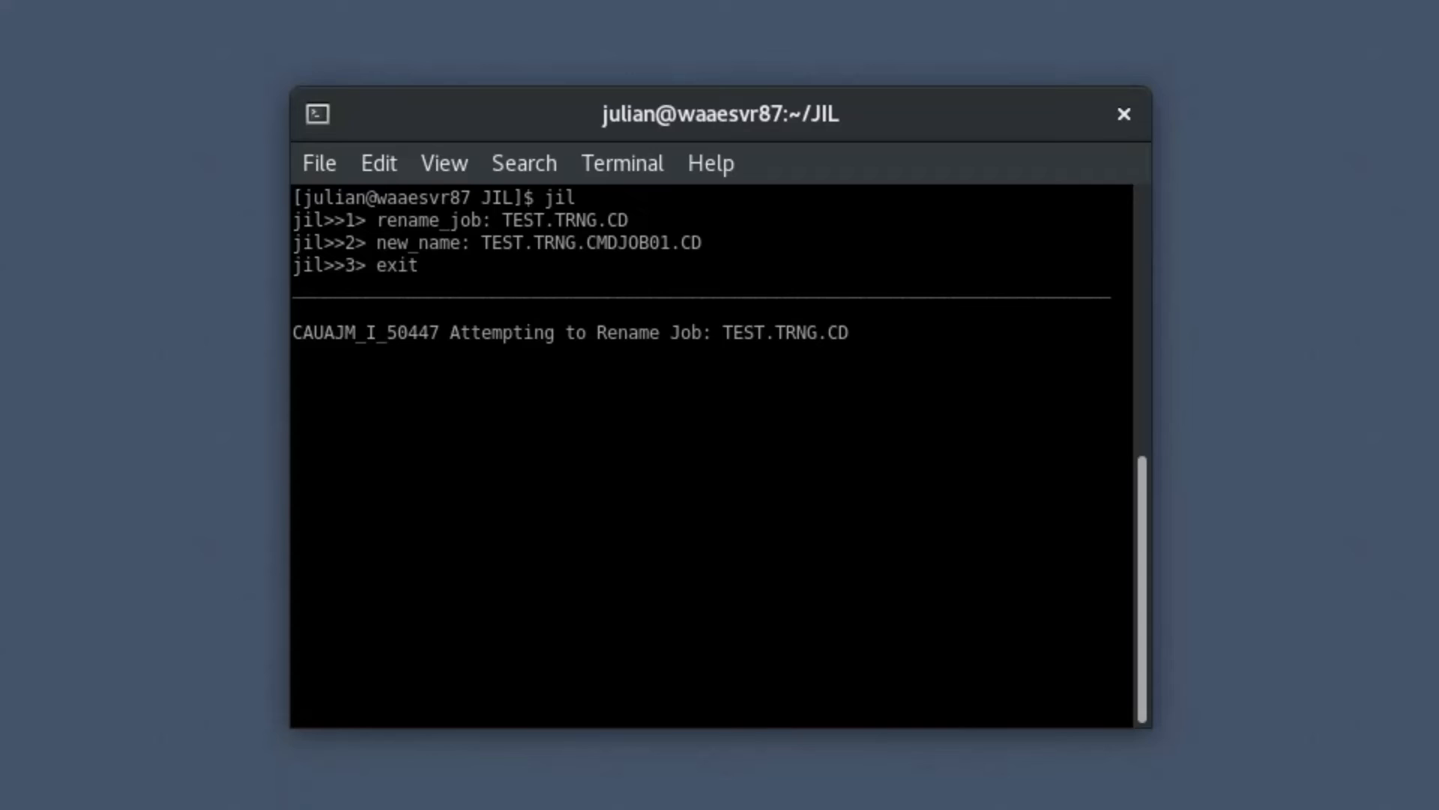
pyautogui.press('Return')
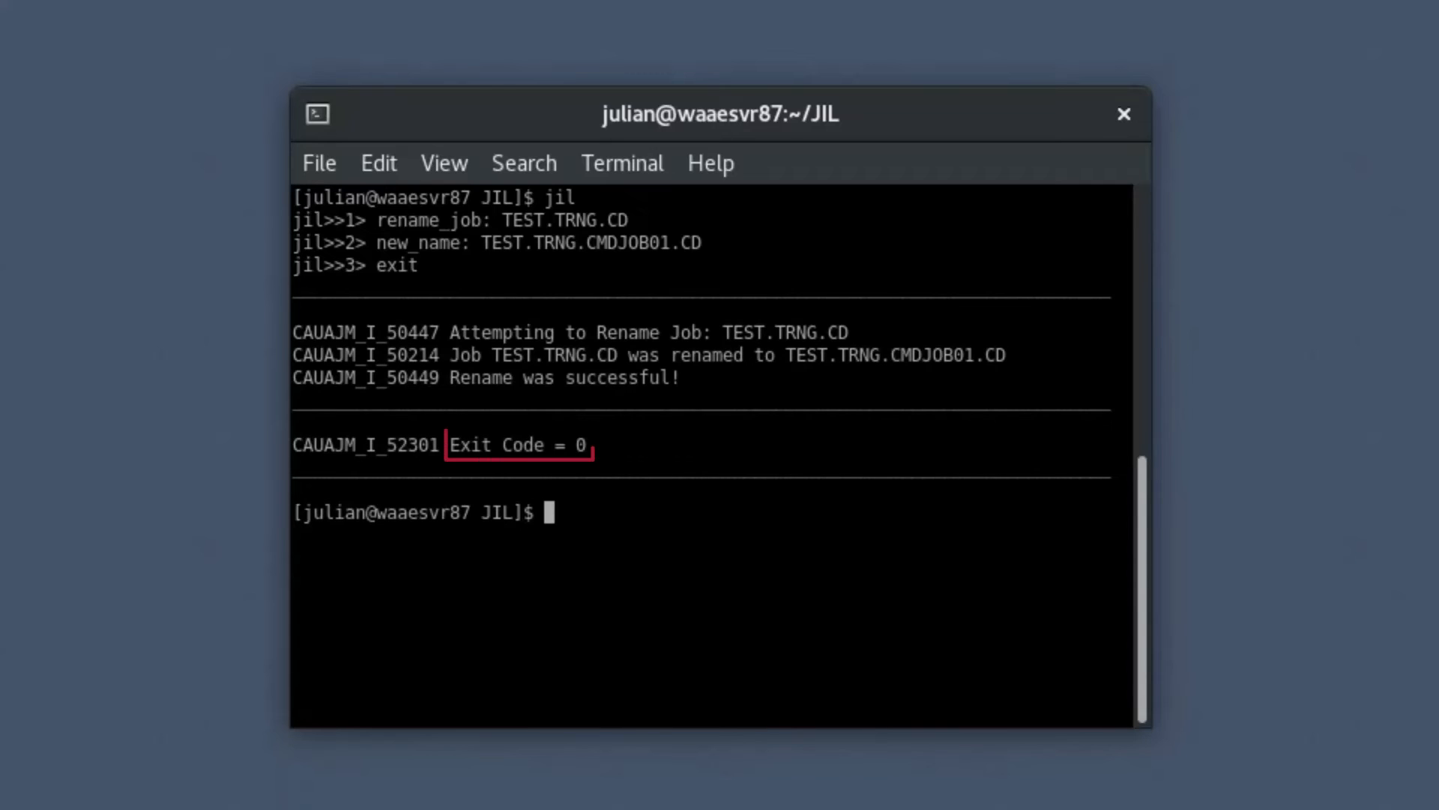